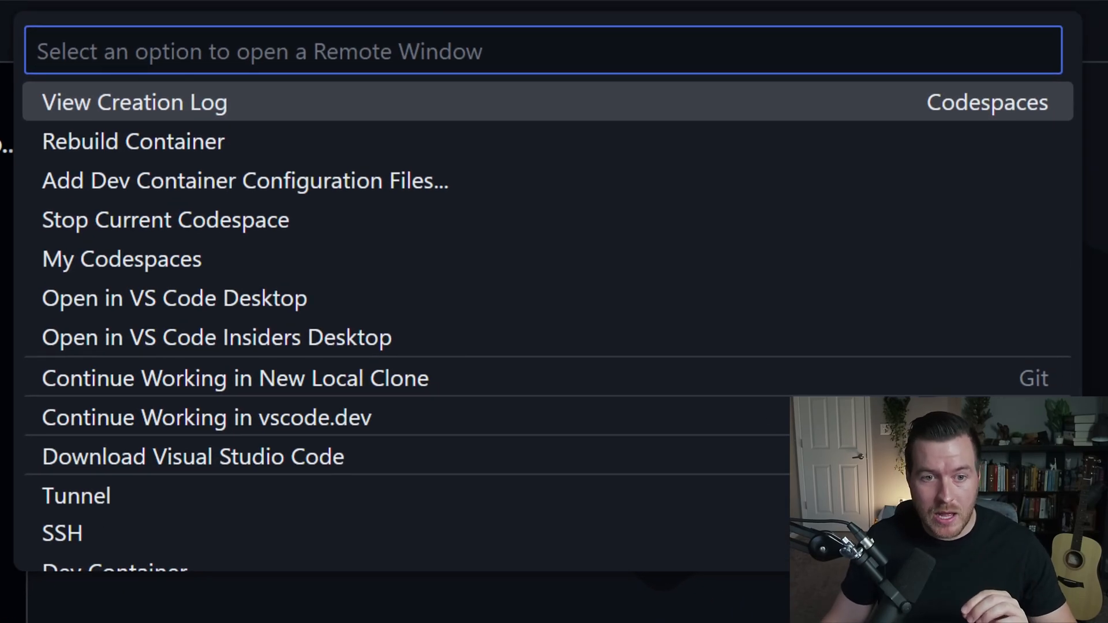
Step: Dismiss the remote-connection options so the MavenProject workspace and terminal show again
scroll("down", 3)
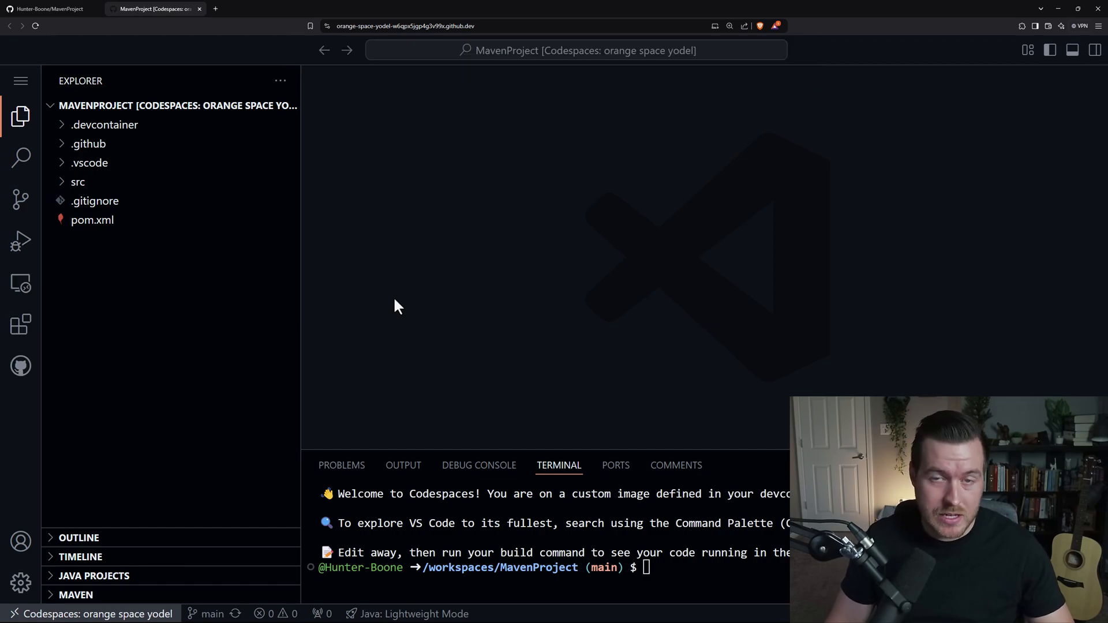
mouse_move(477, 299)
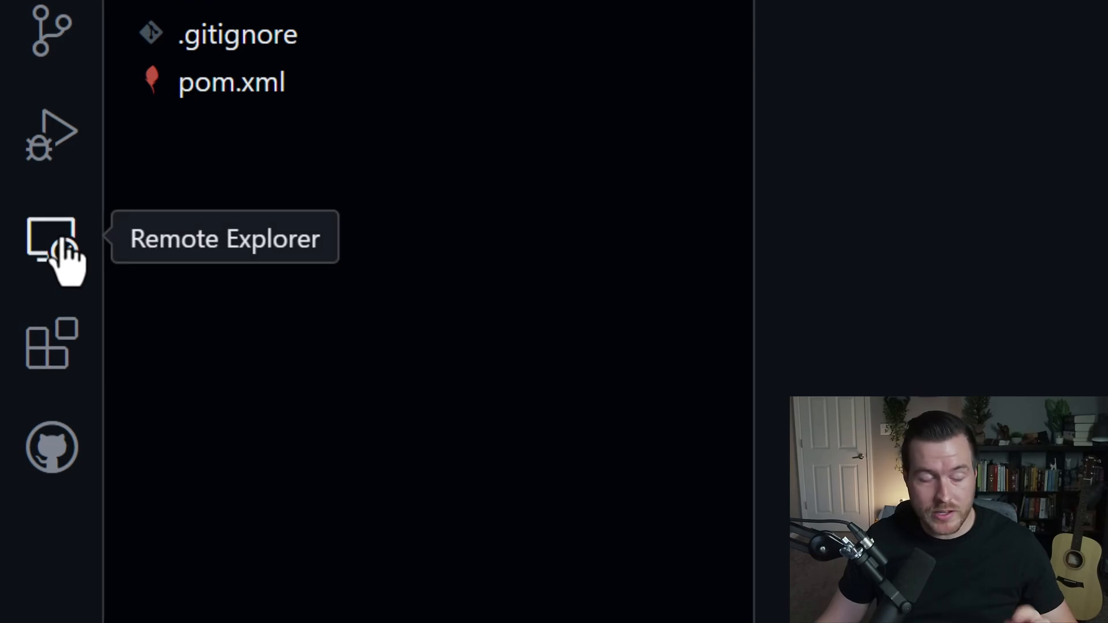
Step: Show the connected codespace's details in Remote Explorer: orange space yodel, main, 2 cores, 8 GB RAM
left_click(51, 240)
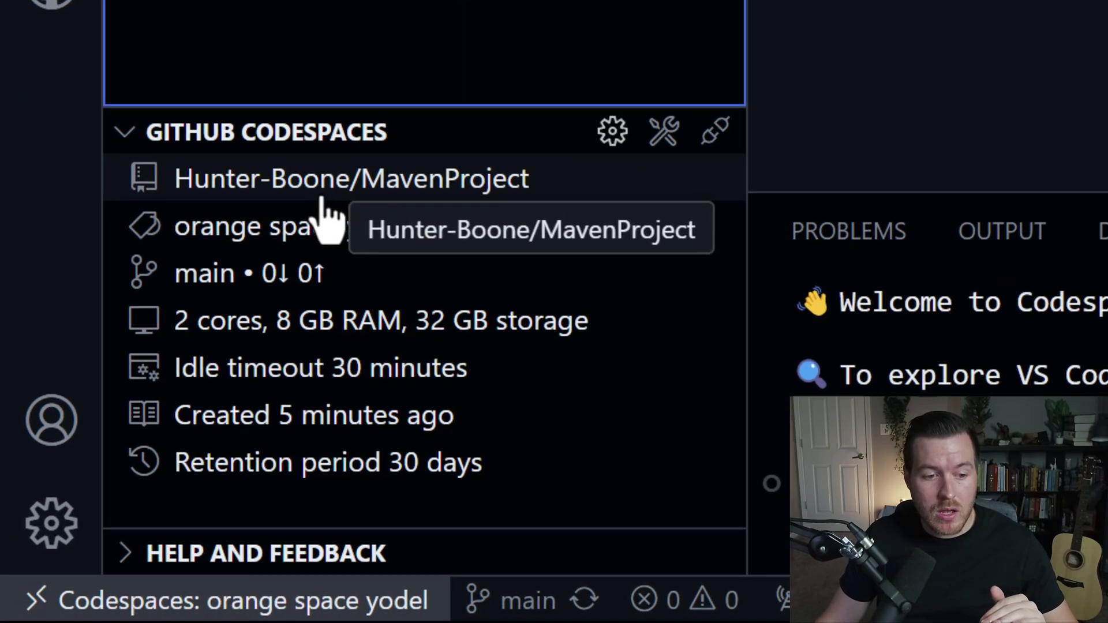
mouse_move(438, 233)
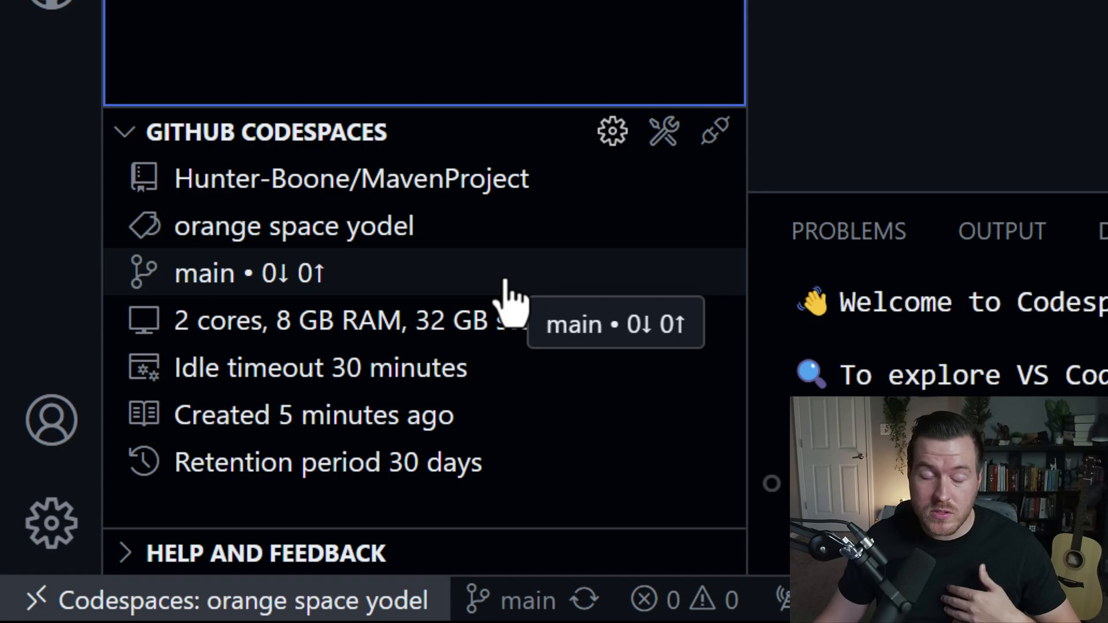
mouse_move(662, 131)
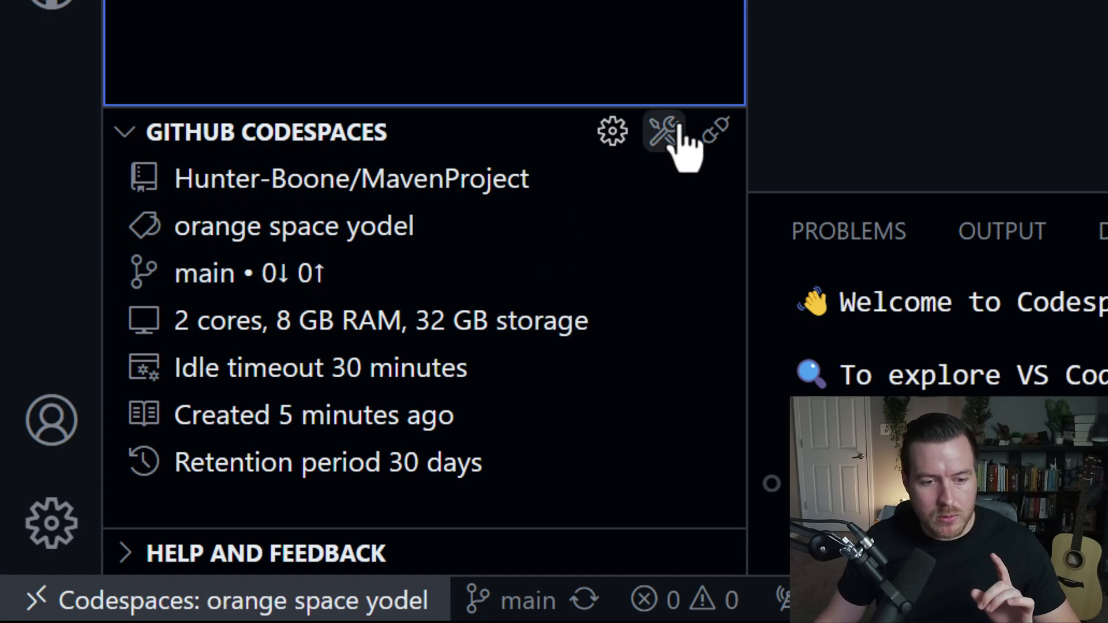
mouse_move(715, 132)
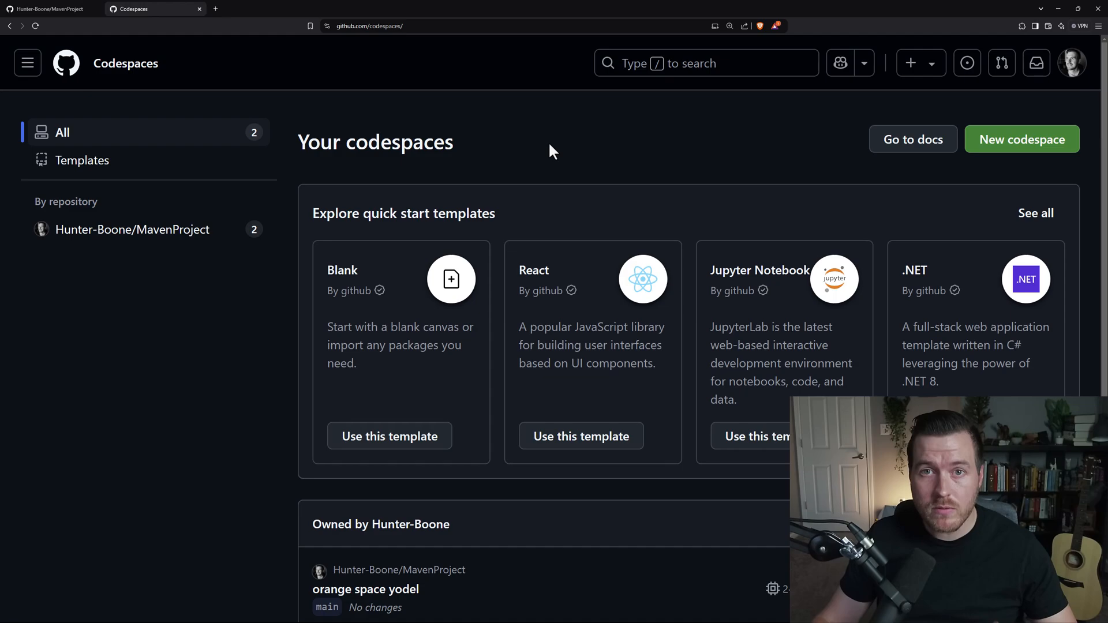
Step: Go from the owned codespaces list to the MavenProject repository page on GitHub
scroll("down", 3)
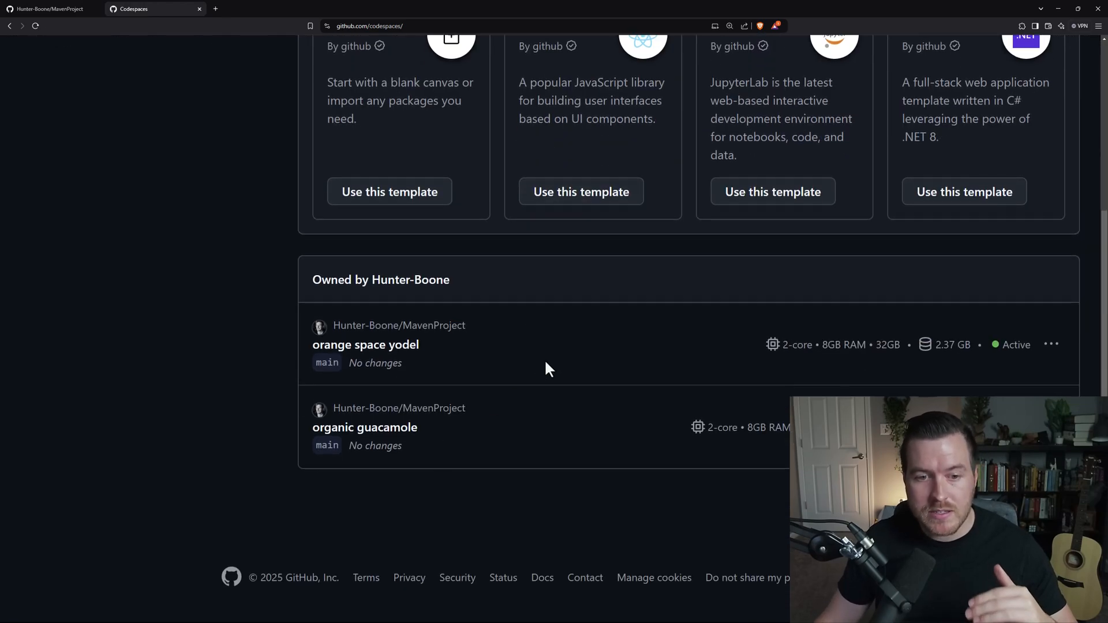
mouse_move(544, 353)
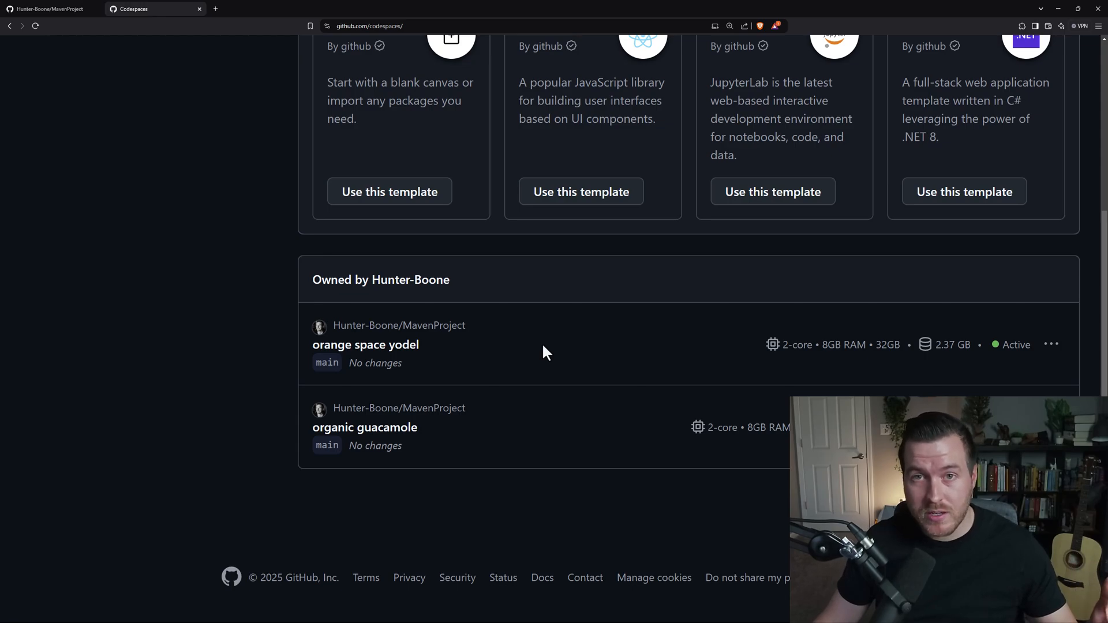
mouse_move(398, 325)
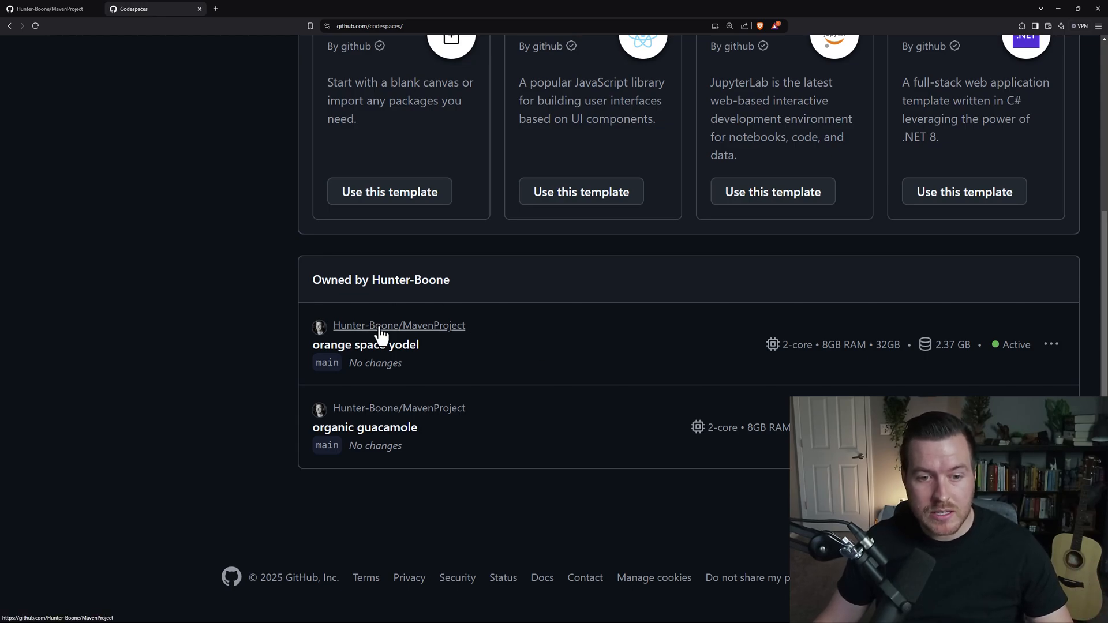
left_click(398, 325)
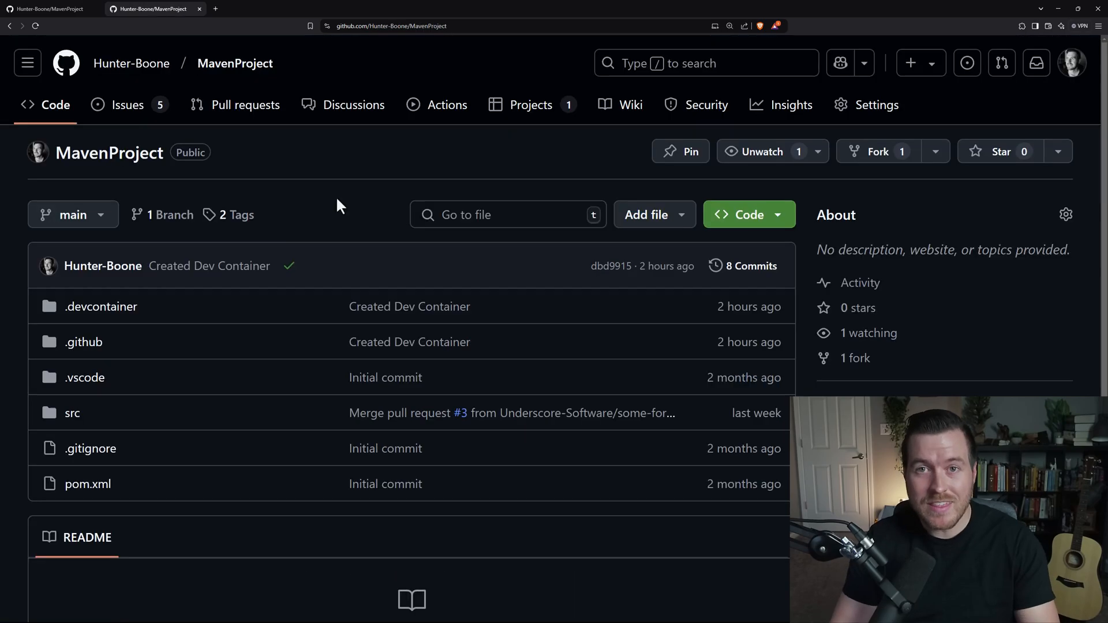